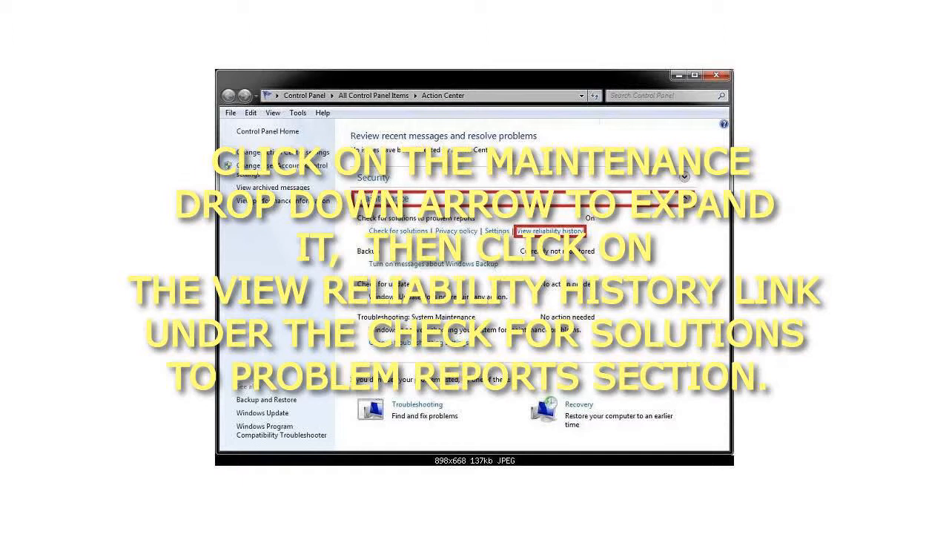
{"action": "left_click", "coordinate": [684, 197]}
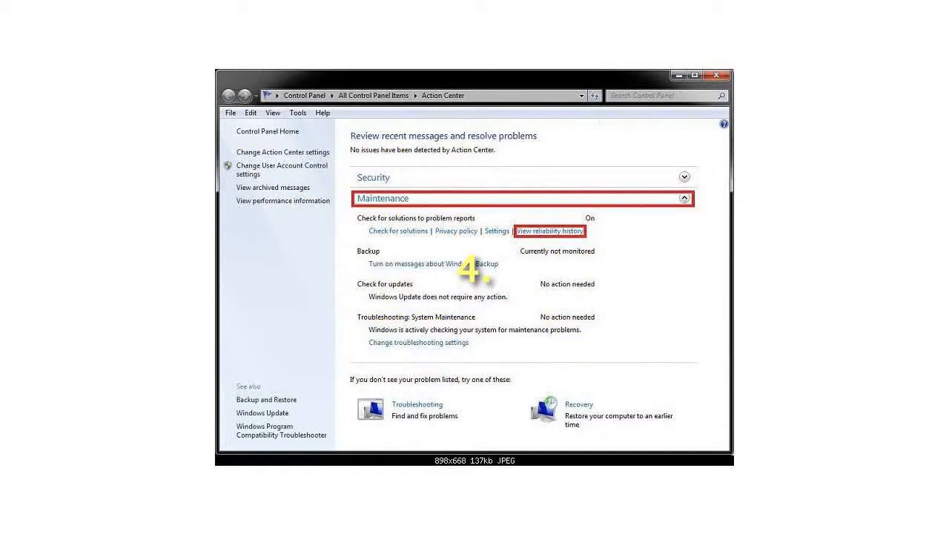